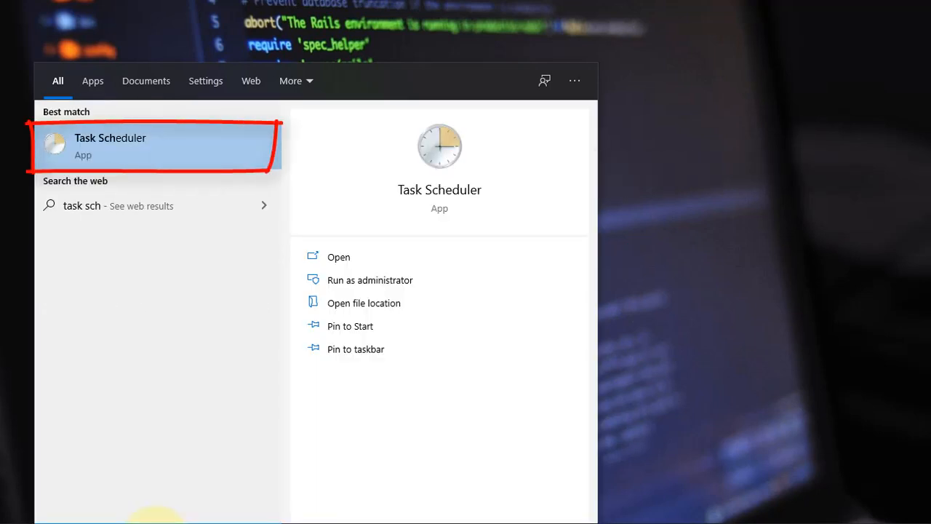
mouse_move(70, 487)
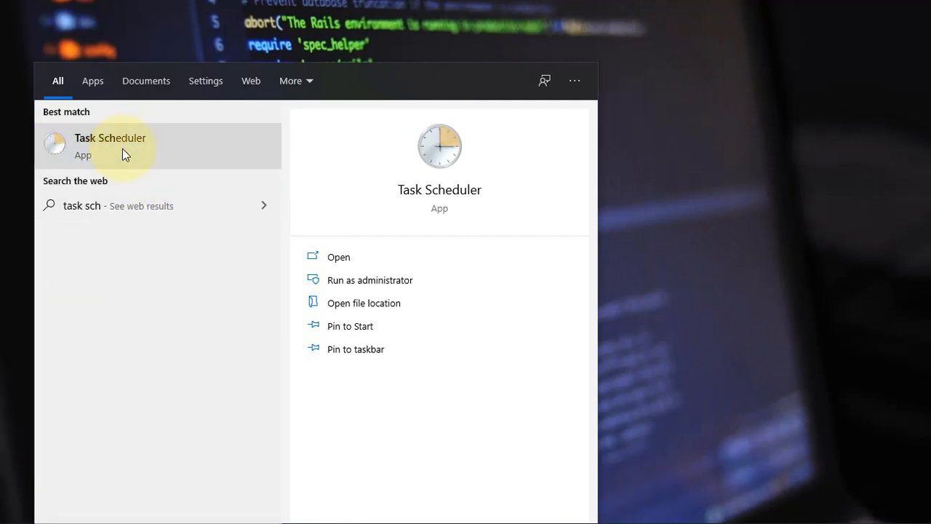
Step: Launch Task Scheduler from the search results to its summary overview
left_click(111, 143)
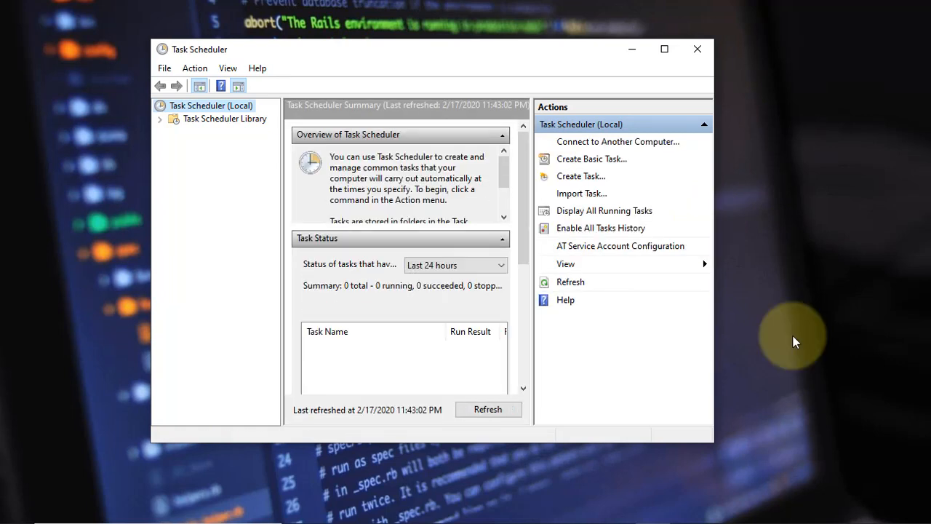
mouse_move(577, 163)
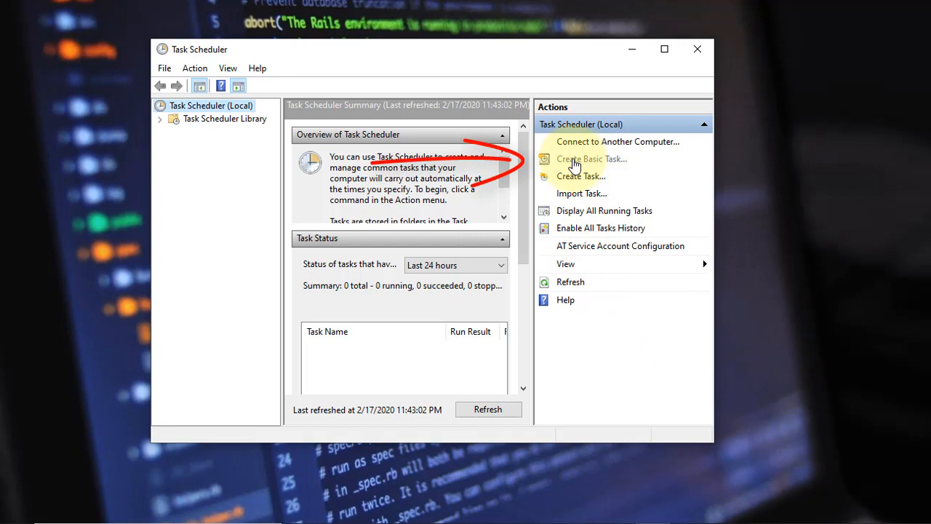
Step: Begin a new basic task and name it 'Shutdown at 11.59 PM'
left_click(592, 158)
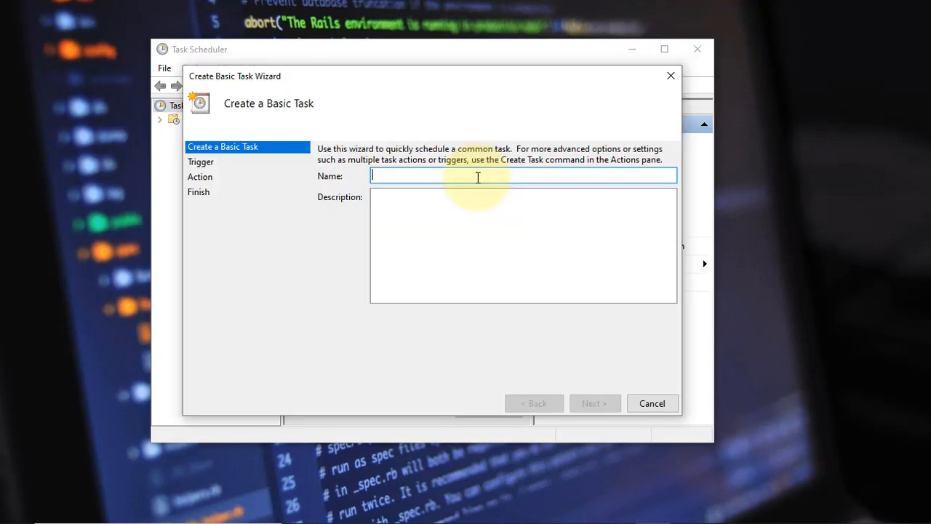
type("S")
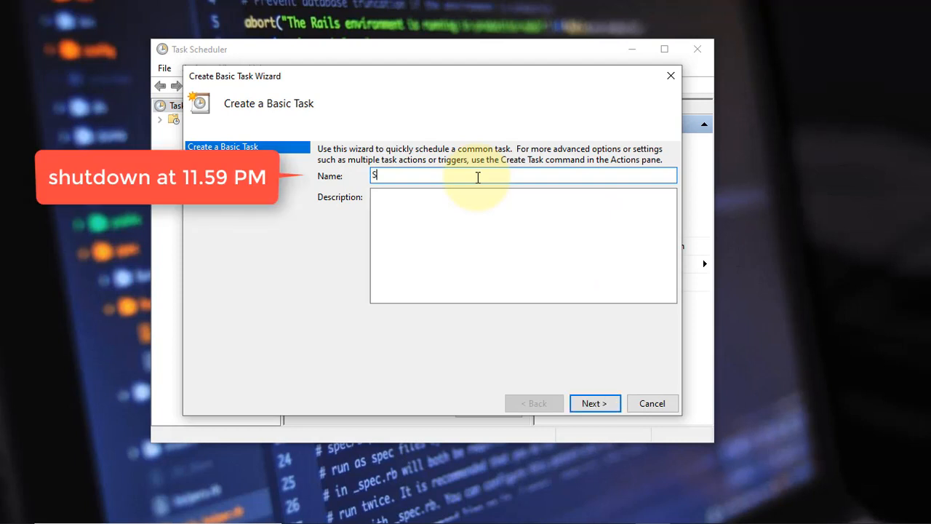
type("hutdown")
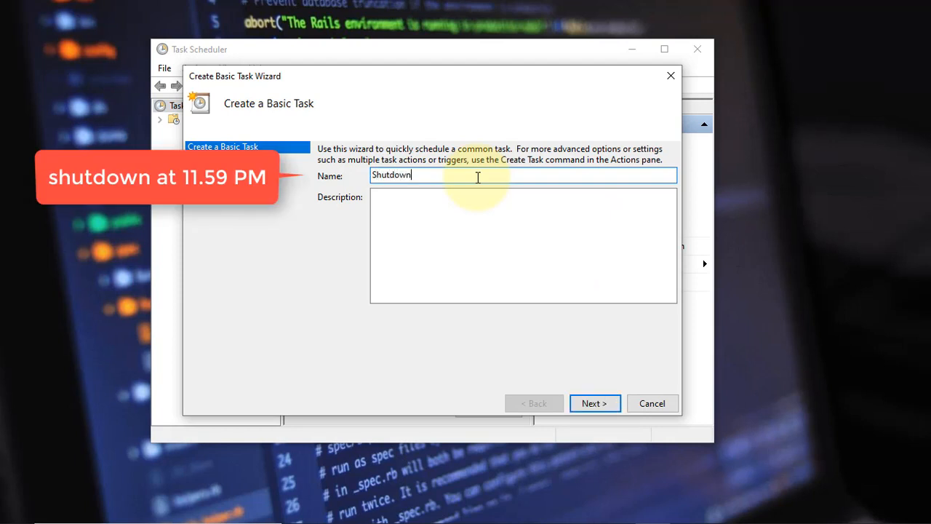
type("at")
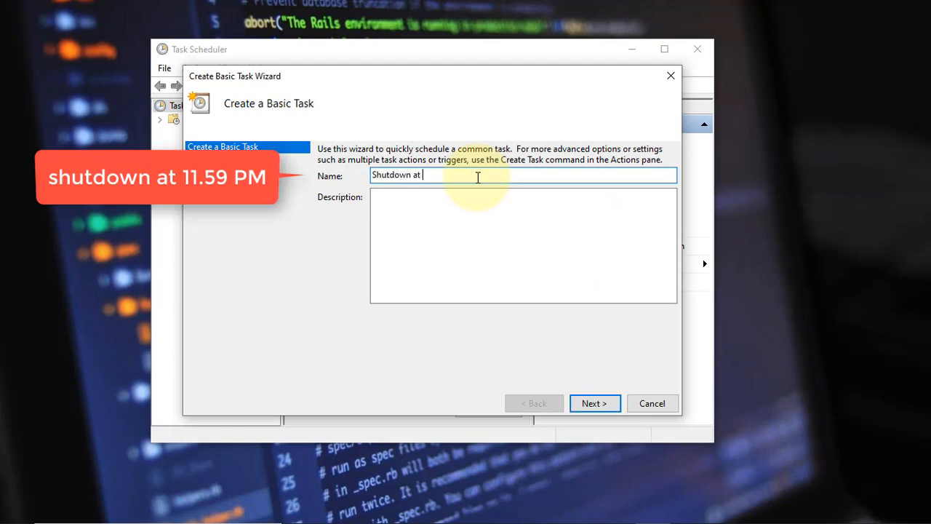
type("11.59 PM")
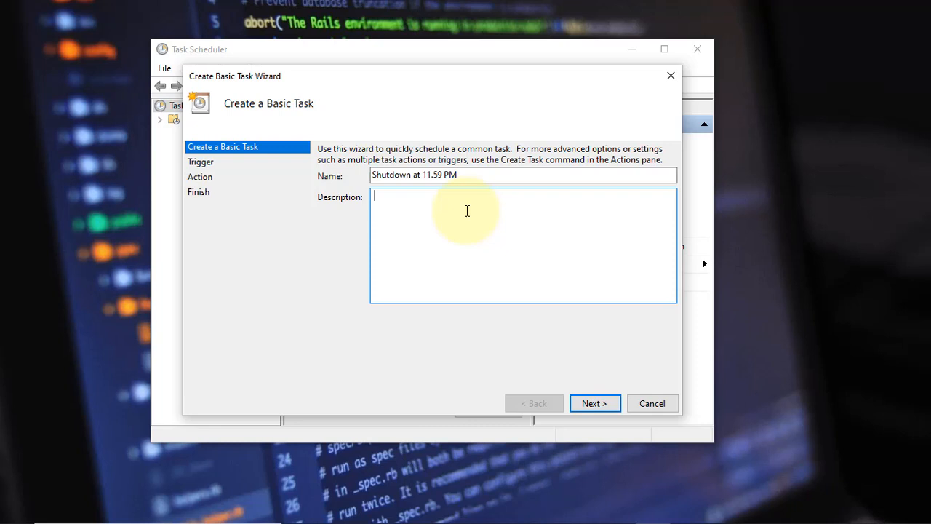
mouse_move(582, 356)
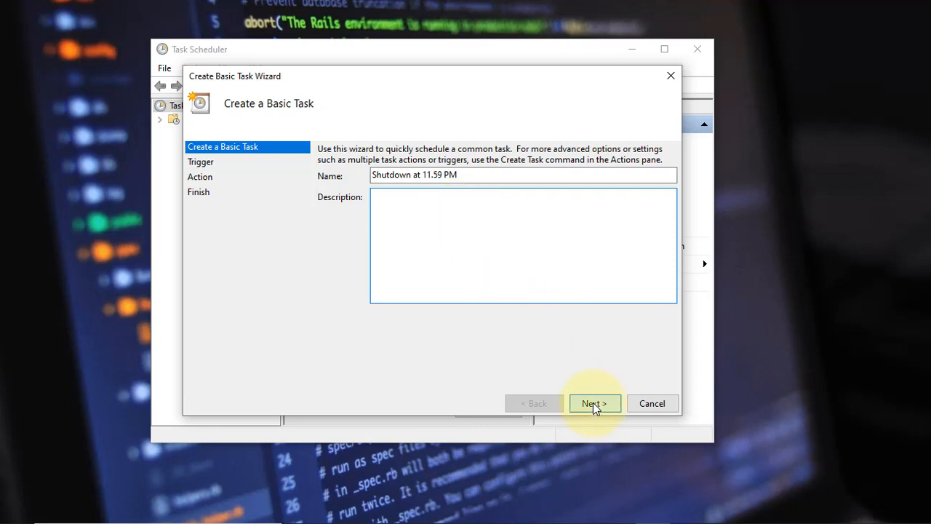
Step: Set a one-time trigger at 11:59 PM on 2/17/2020 and proceed to the action
left_click(594, 403)
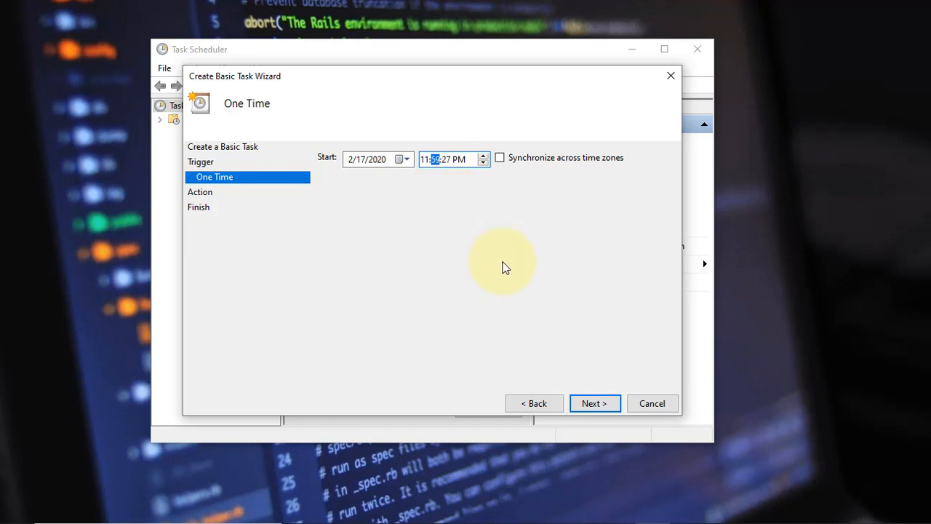
mouse_move(594, 404)
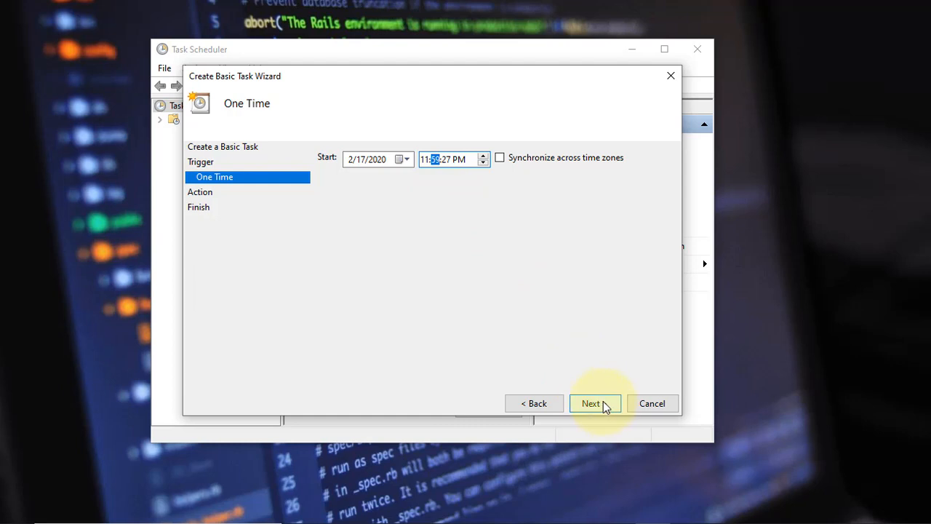
left_click(593, 403)
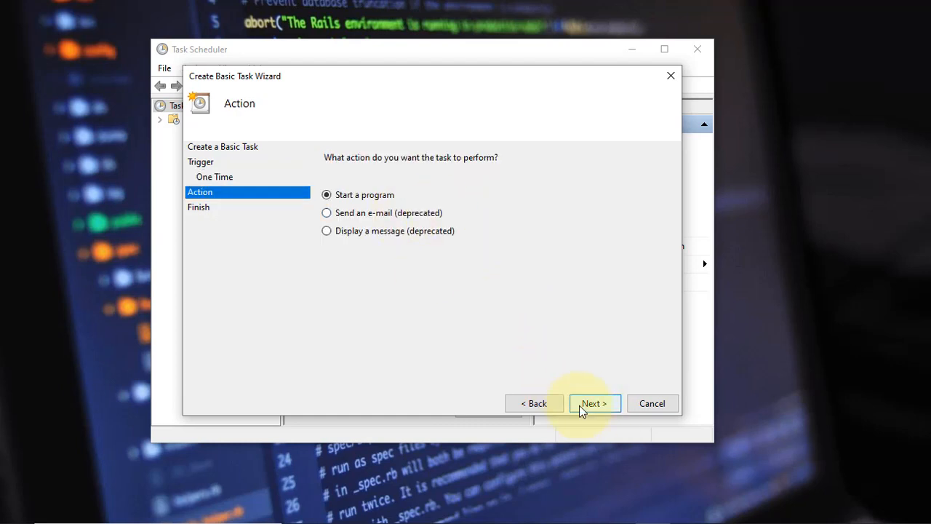
Step: Have the task start the program 'shutdown' with arguments '/s /f /t 0'
left_click(594, 403)
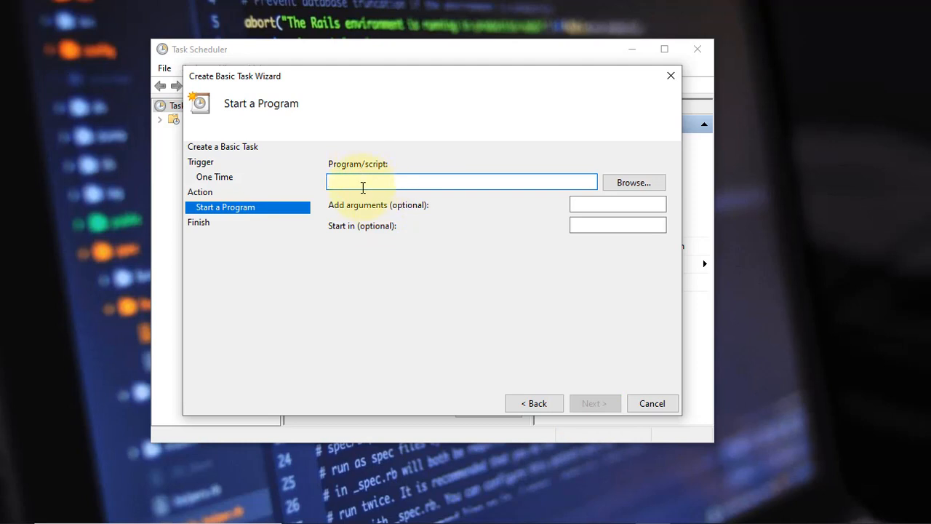
type("shutdown")
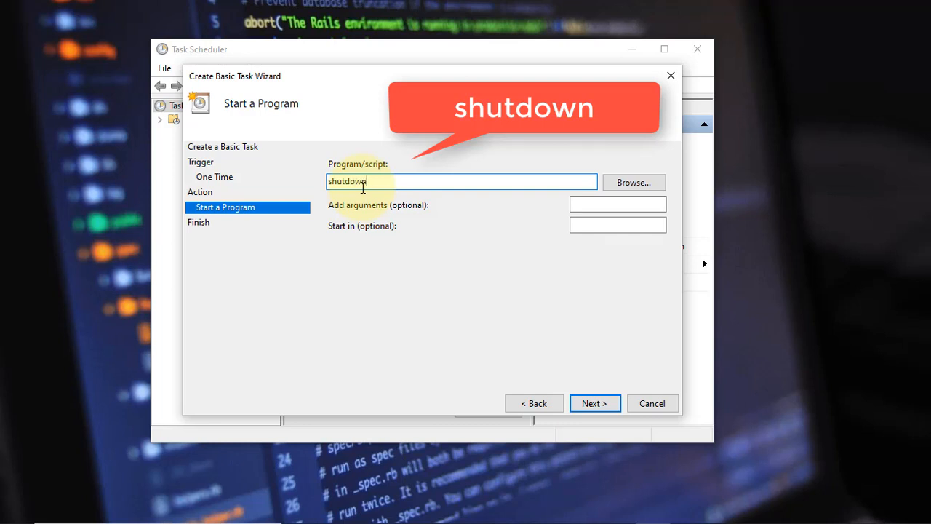
left_click(617, 204)
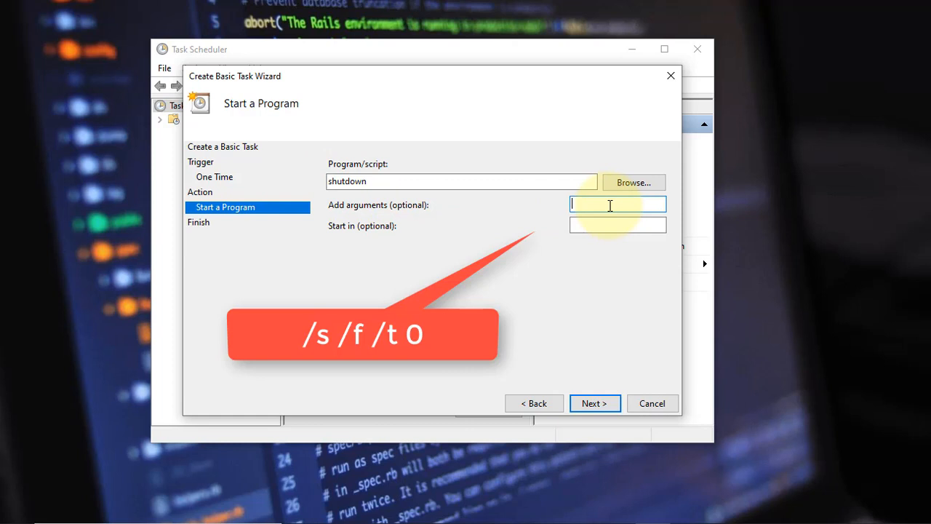
type("/s")
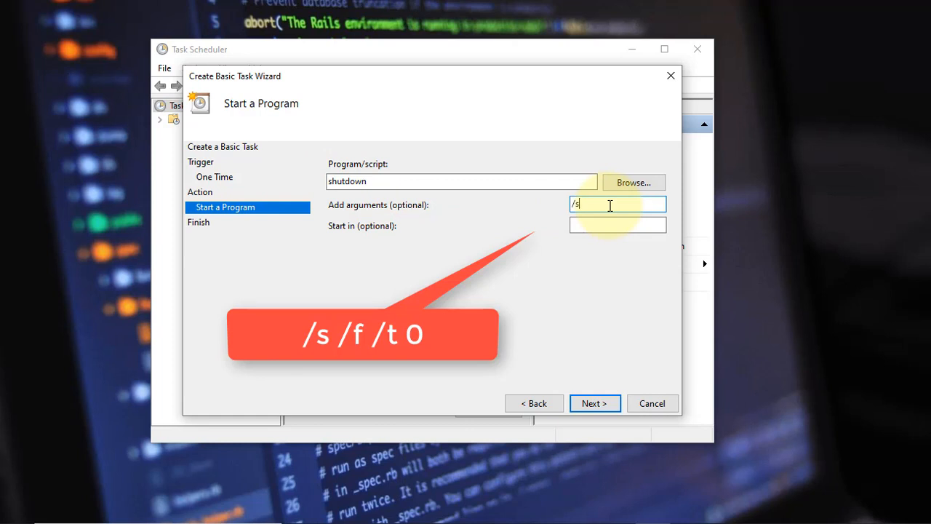
type("/")
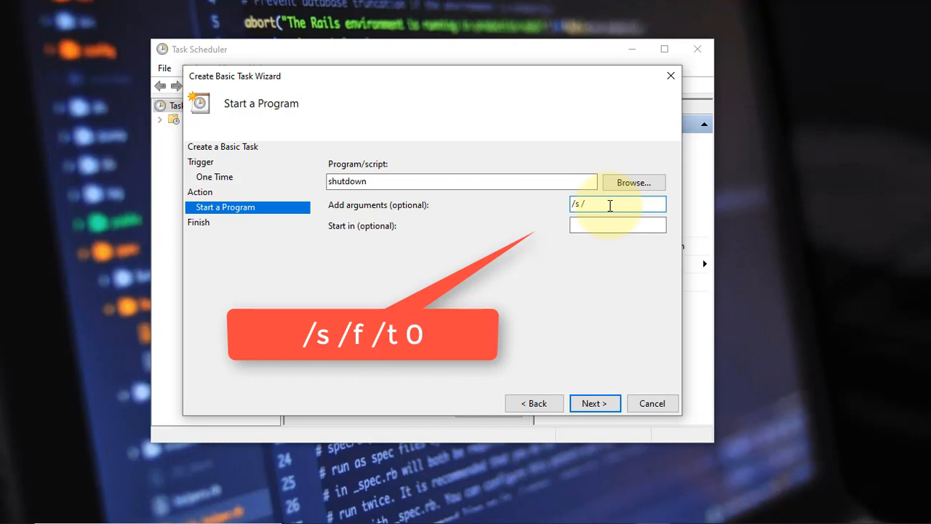
type("f")
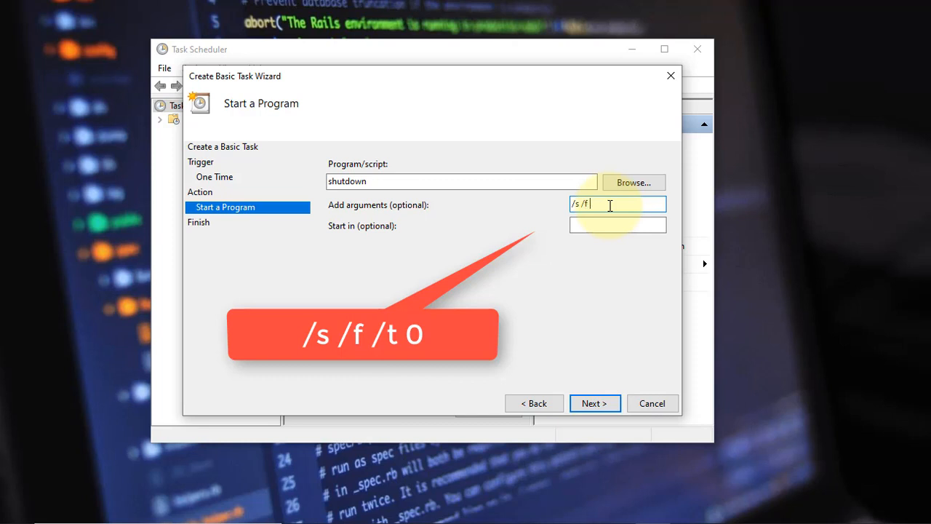
type("/t")
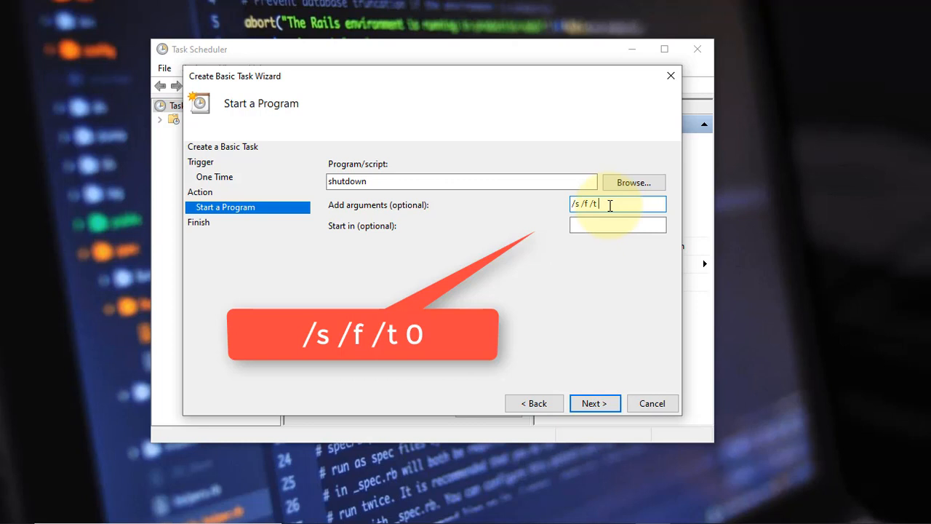
type("0")
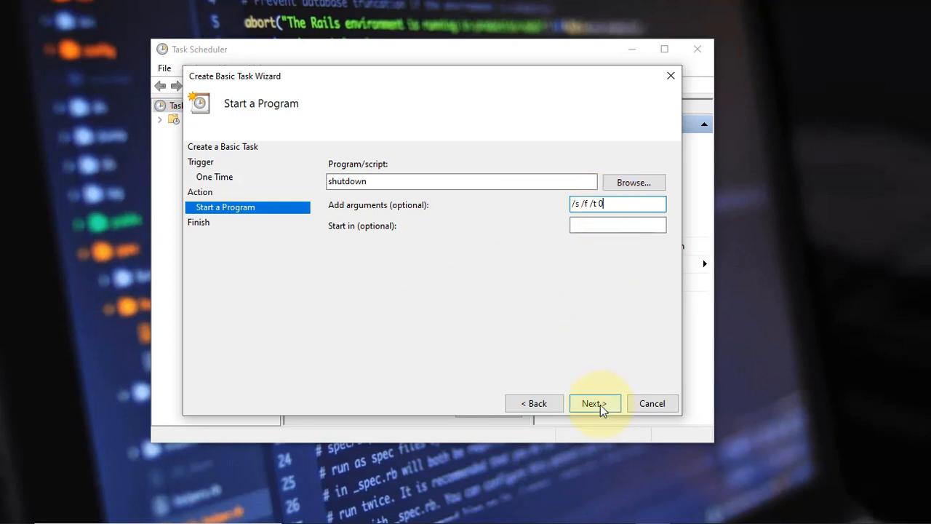
Step: Review the task summary and finish creating the one-time shutdown task
left_click(594, 403)
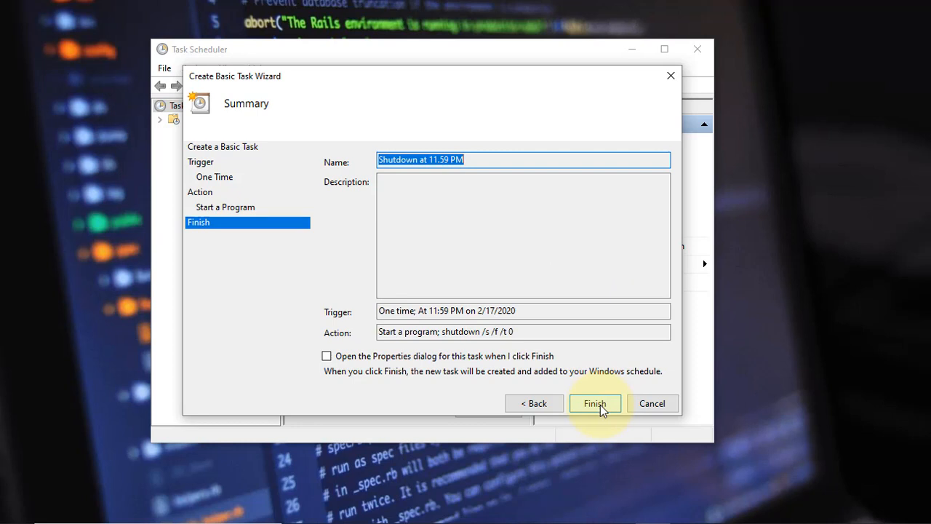
left_click(596, 403)
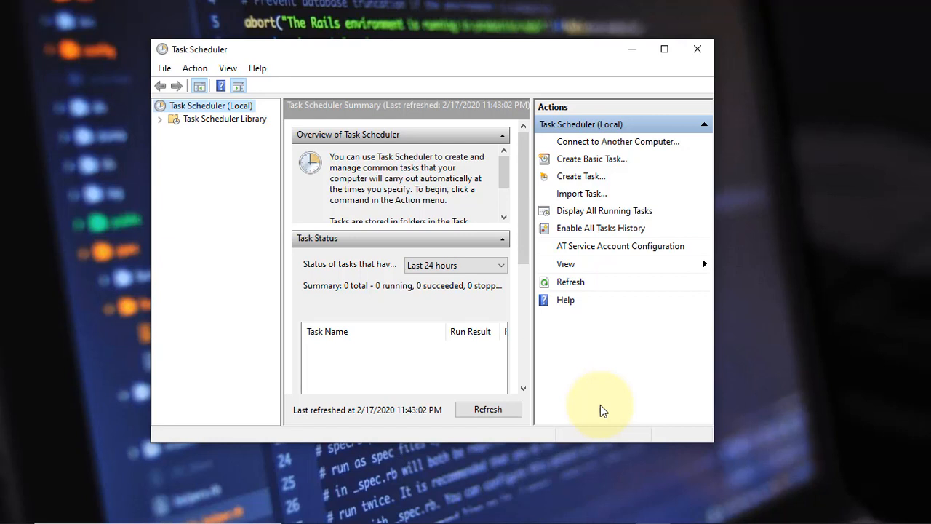
mouse_move(786, 463)
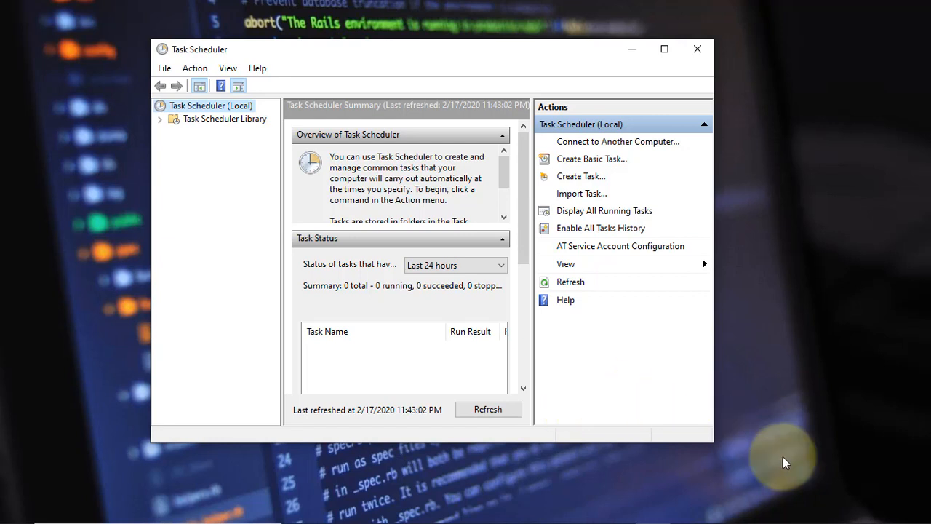
mouse_move(664, 420)
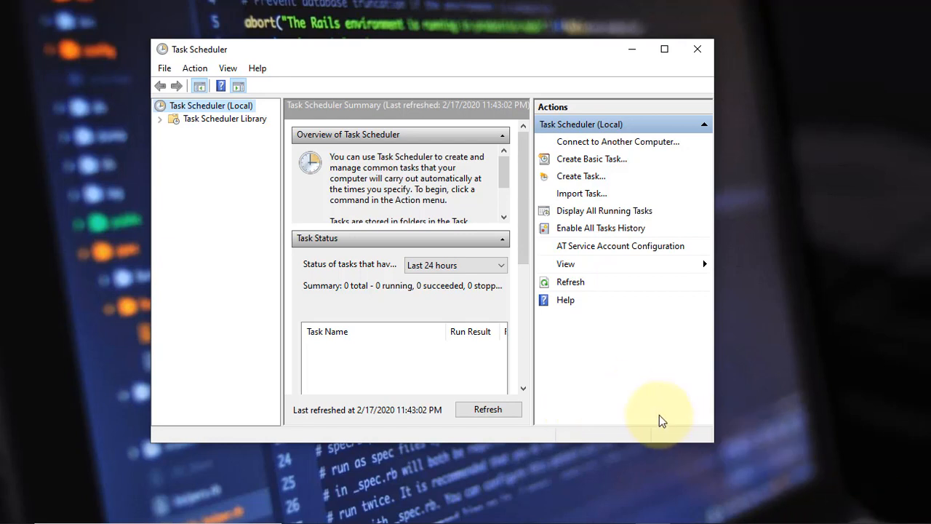
Step: Show the Task Scheduler Library listing 'Shutdown at 11.59 PM' as Ready
left_click(224, 120)
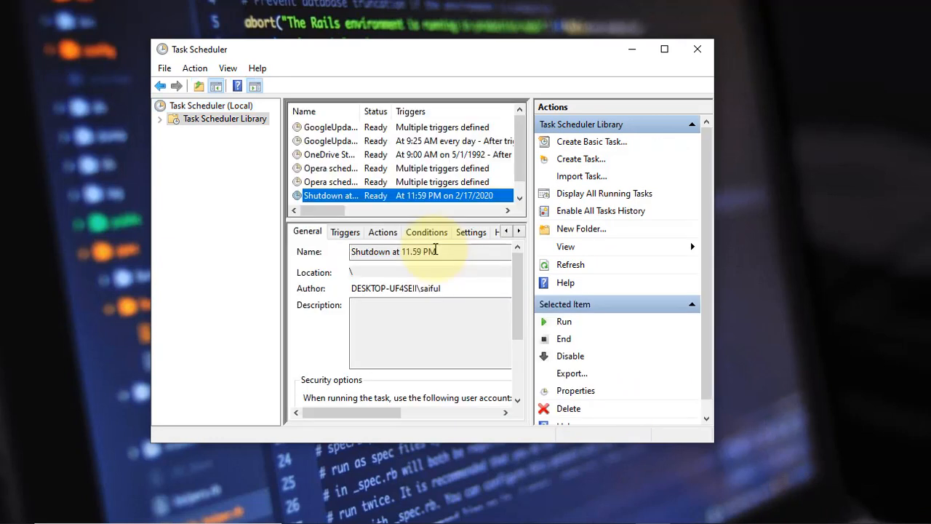